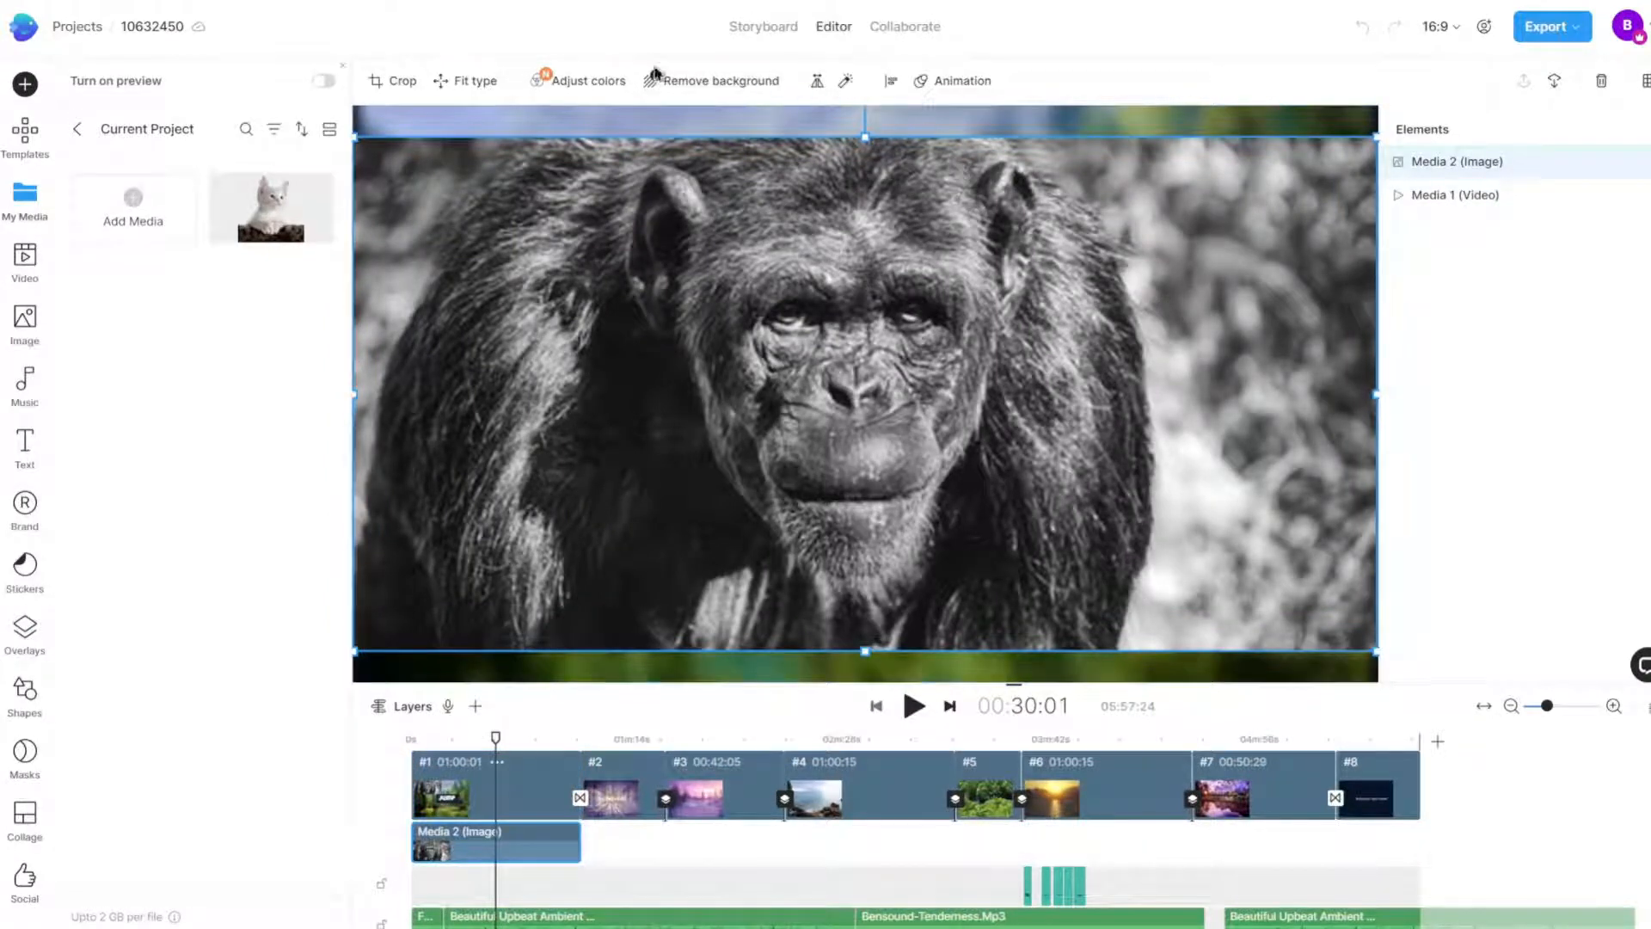
Step: Bring up the Crop modal for the chimpanzee photo layer (Media 2)
{"action": "left_click", "coordinate": [401, 81]}
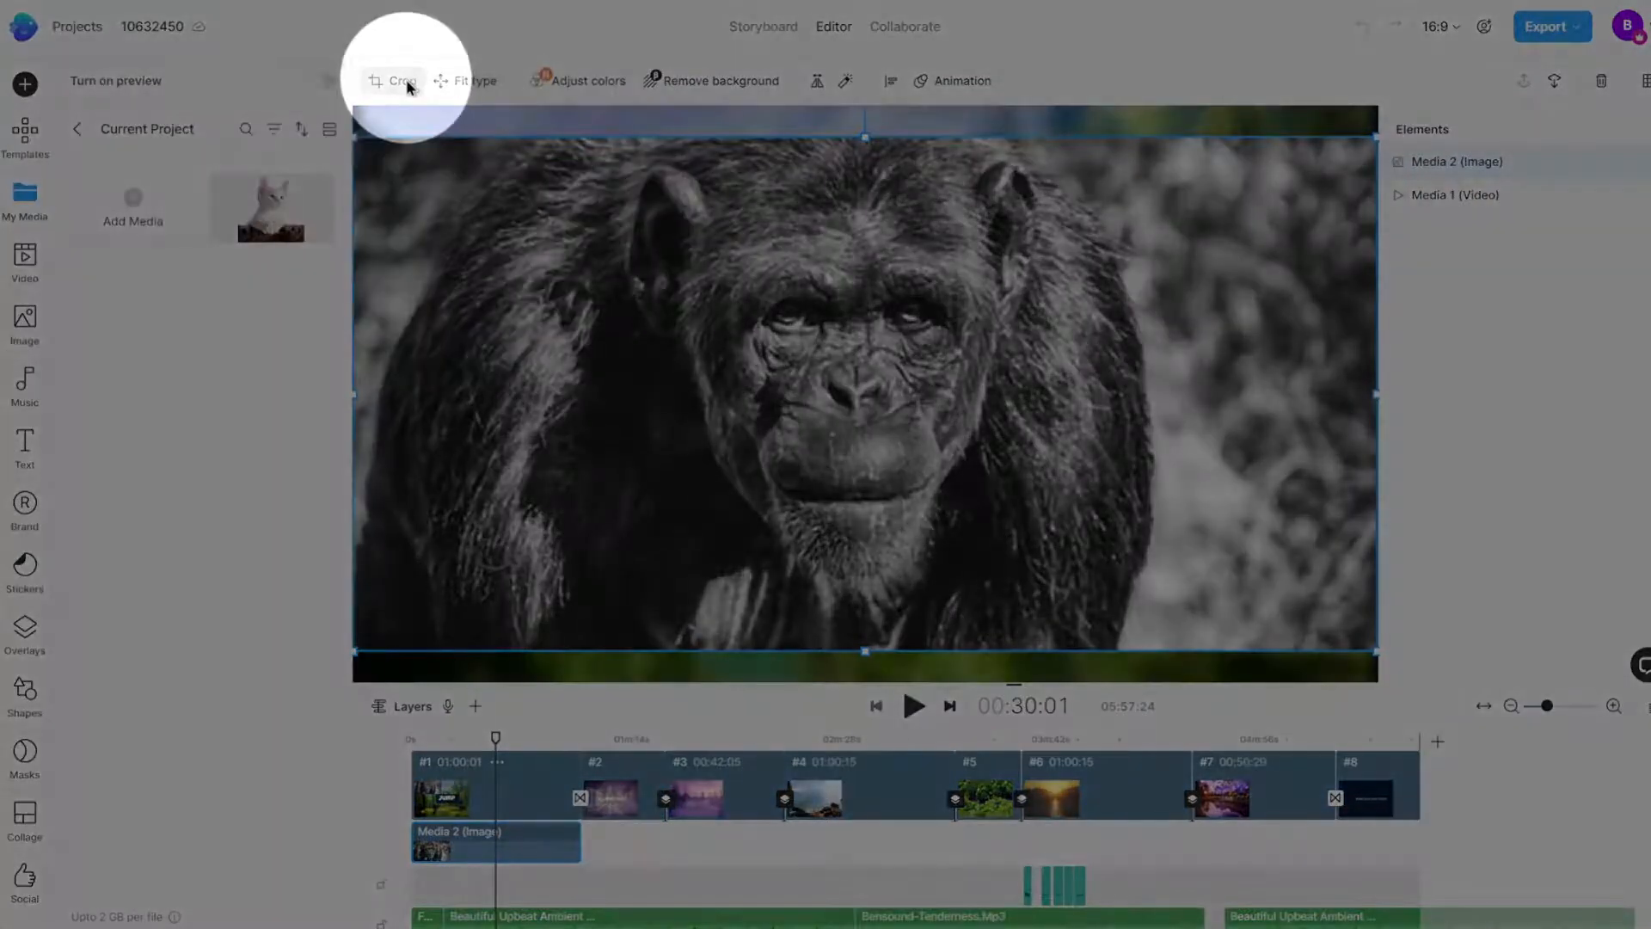
{"action": "left_click", "coordinate": [401, 81]}
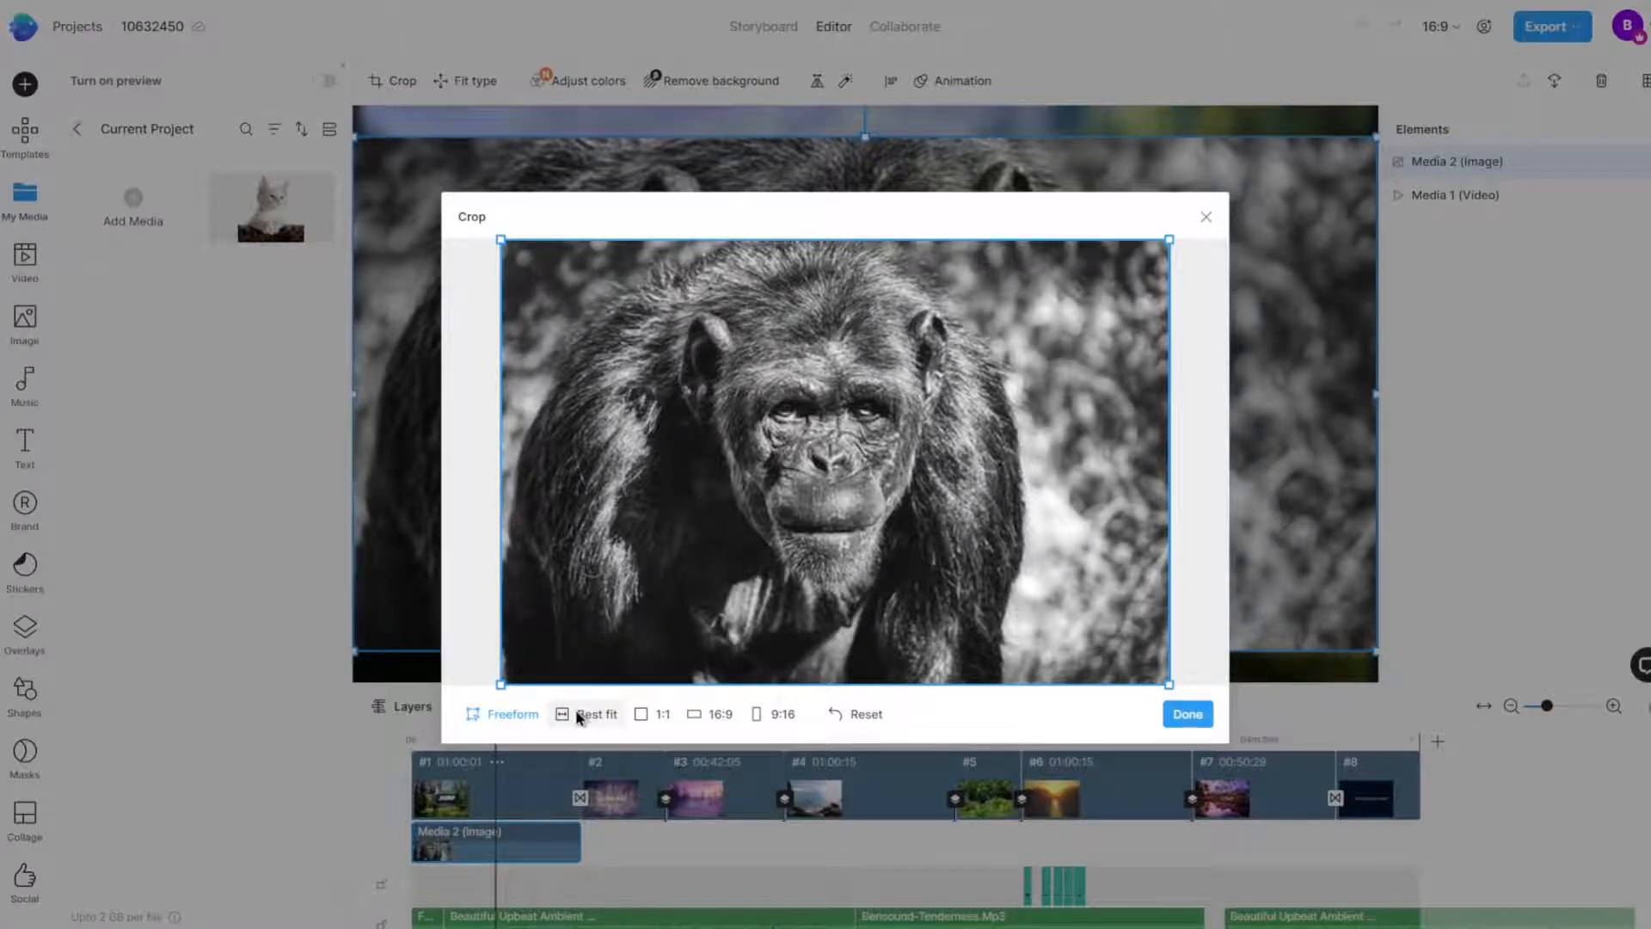
Step: Preview Best fit, 16:9 and 9:16 crops, leaving a tall 9:16 frame around the face
{"action": "left_click", "coordinate": [597, 712]}
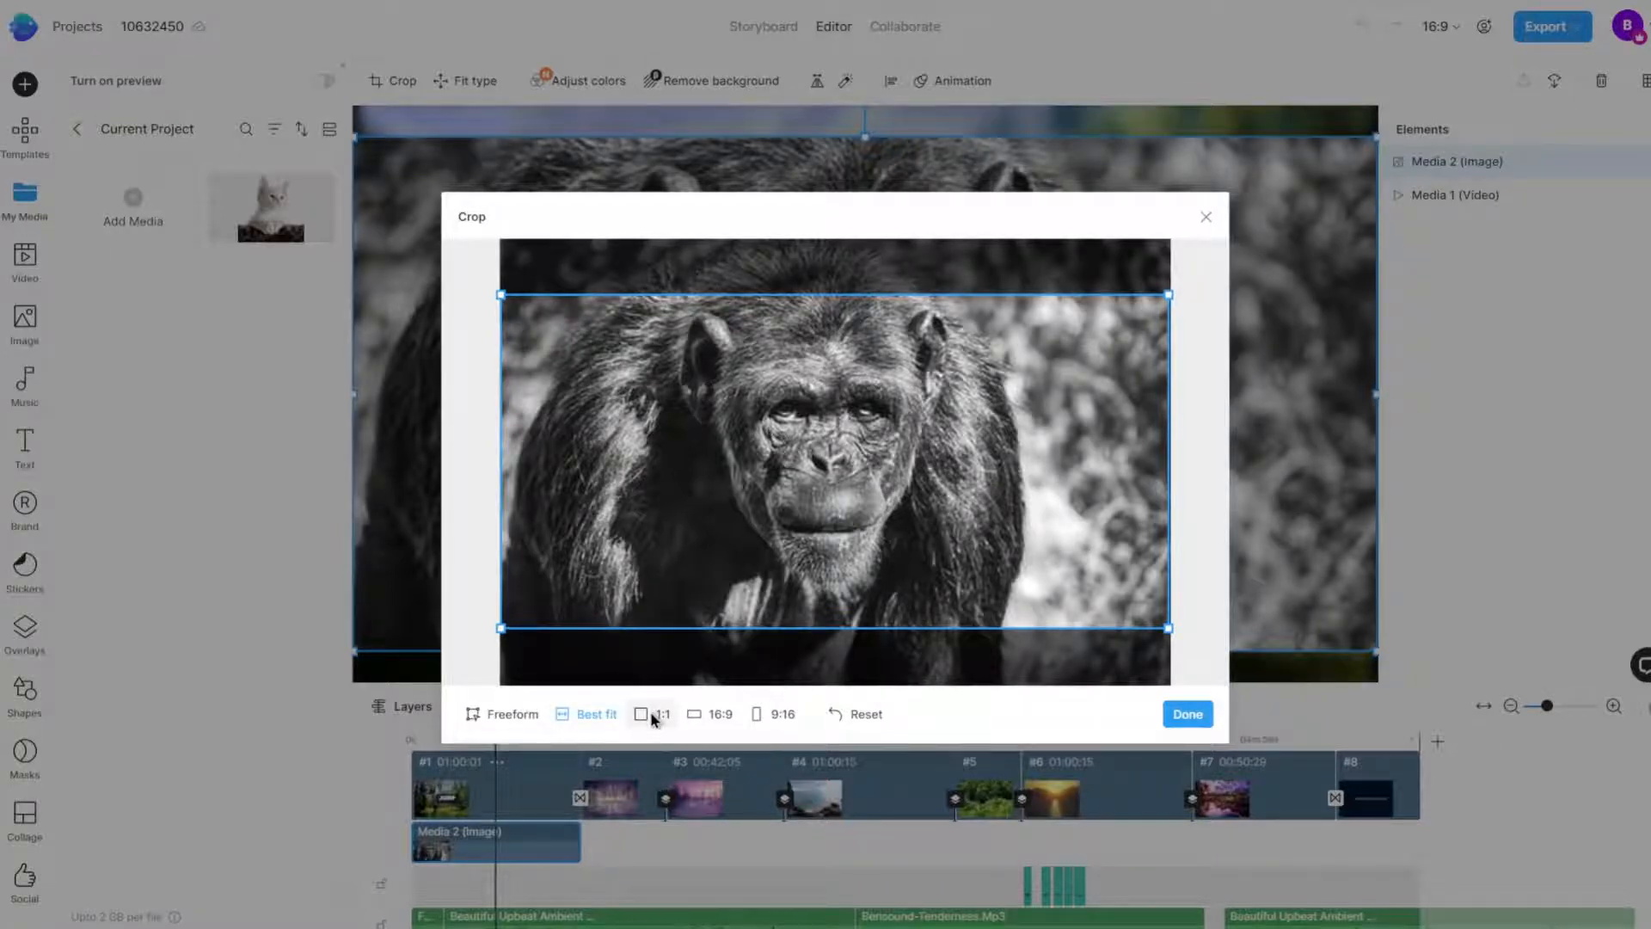
{"action": "left_click", "coordinate": [710, 714]}
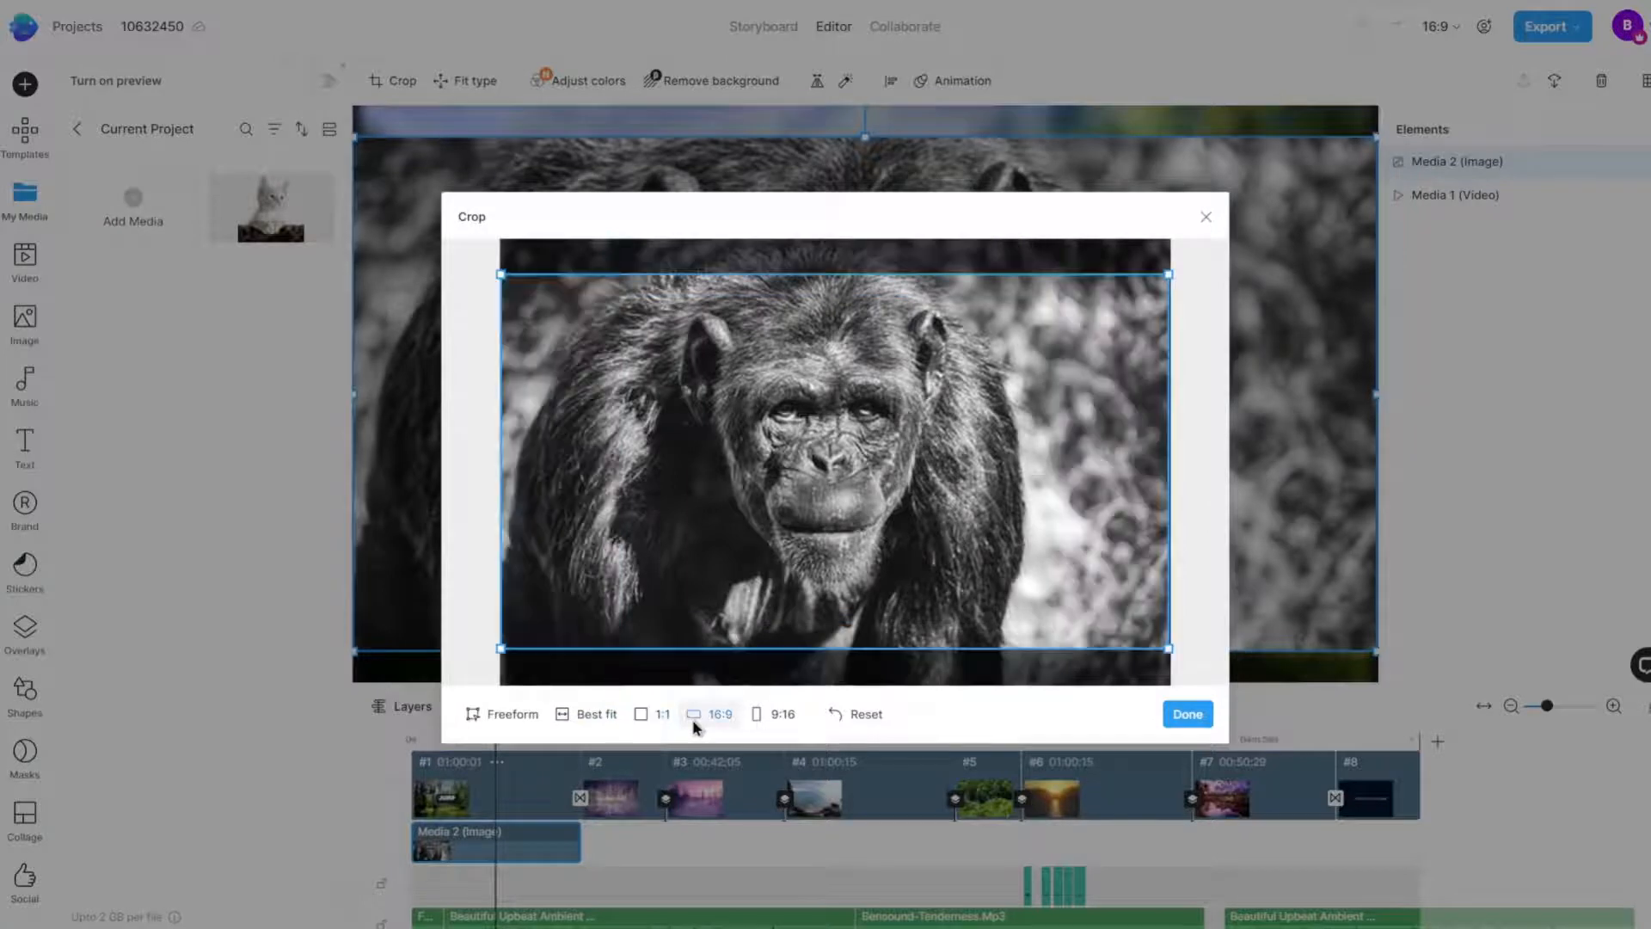
{"action": "left_click", "coordinate": [774, 713]}
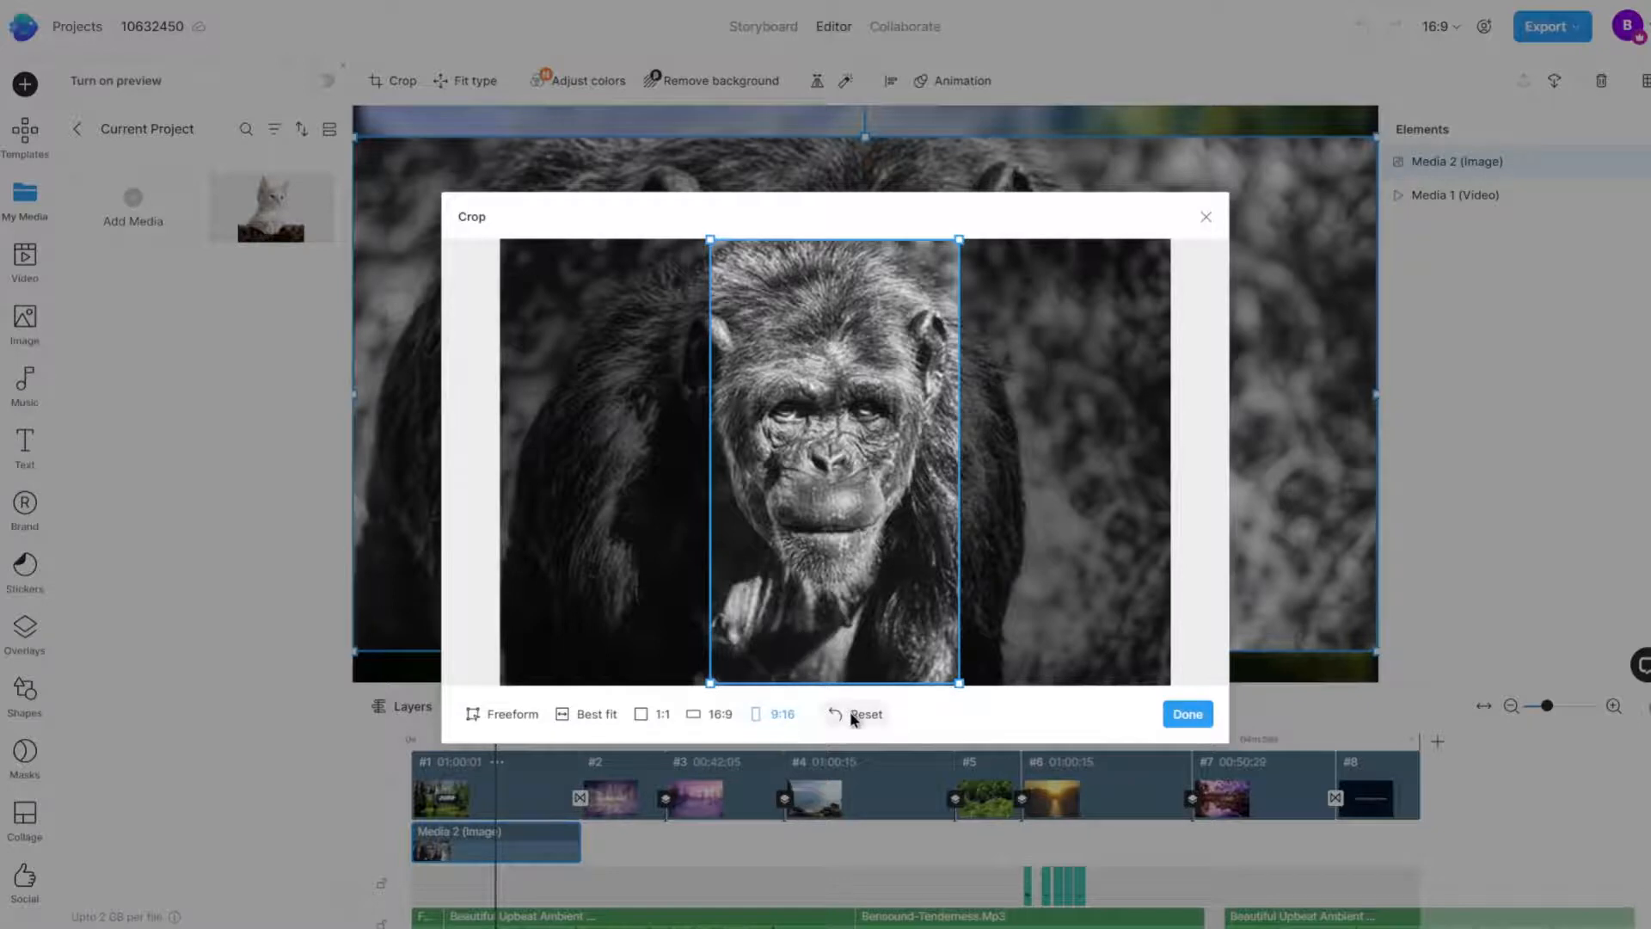
{"action": "mouse_move", "coordinate": [868, 726]}
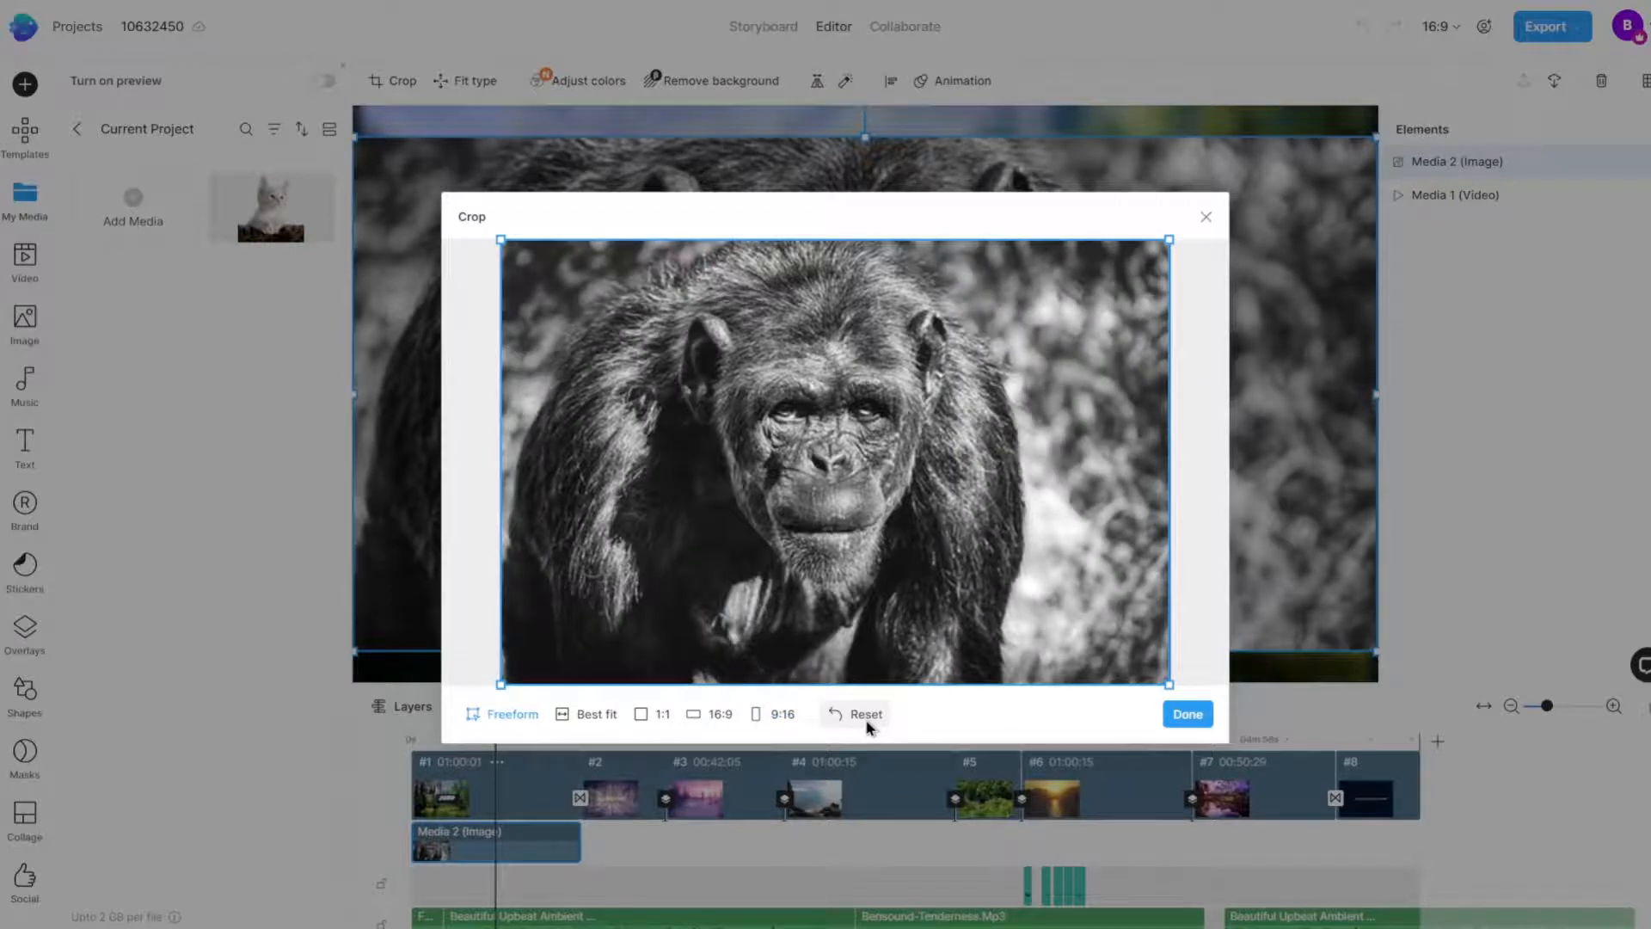
{"action": "mouse_move", "coordinate": [542, 684]}
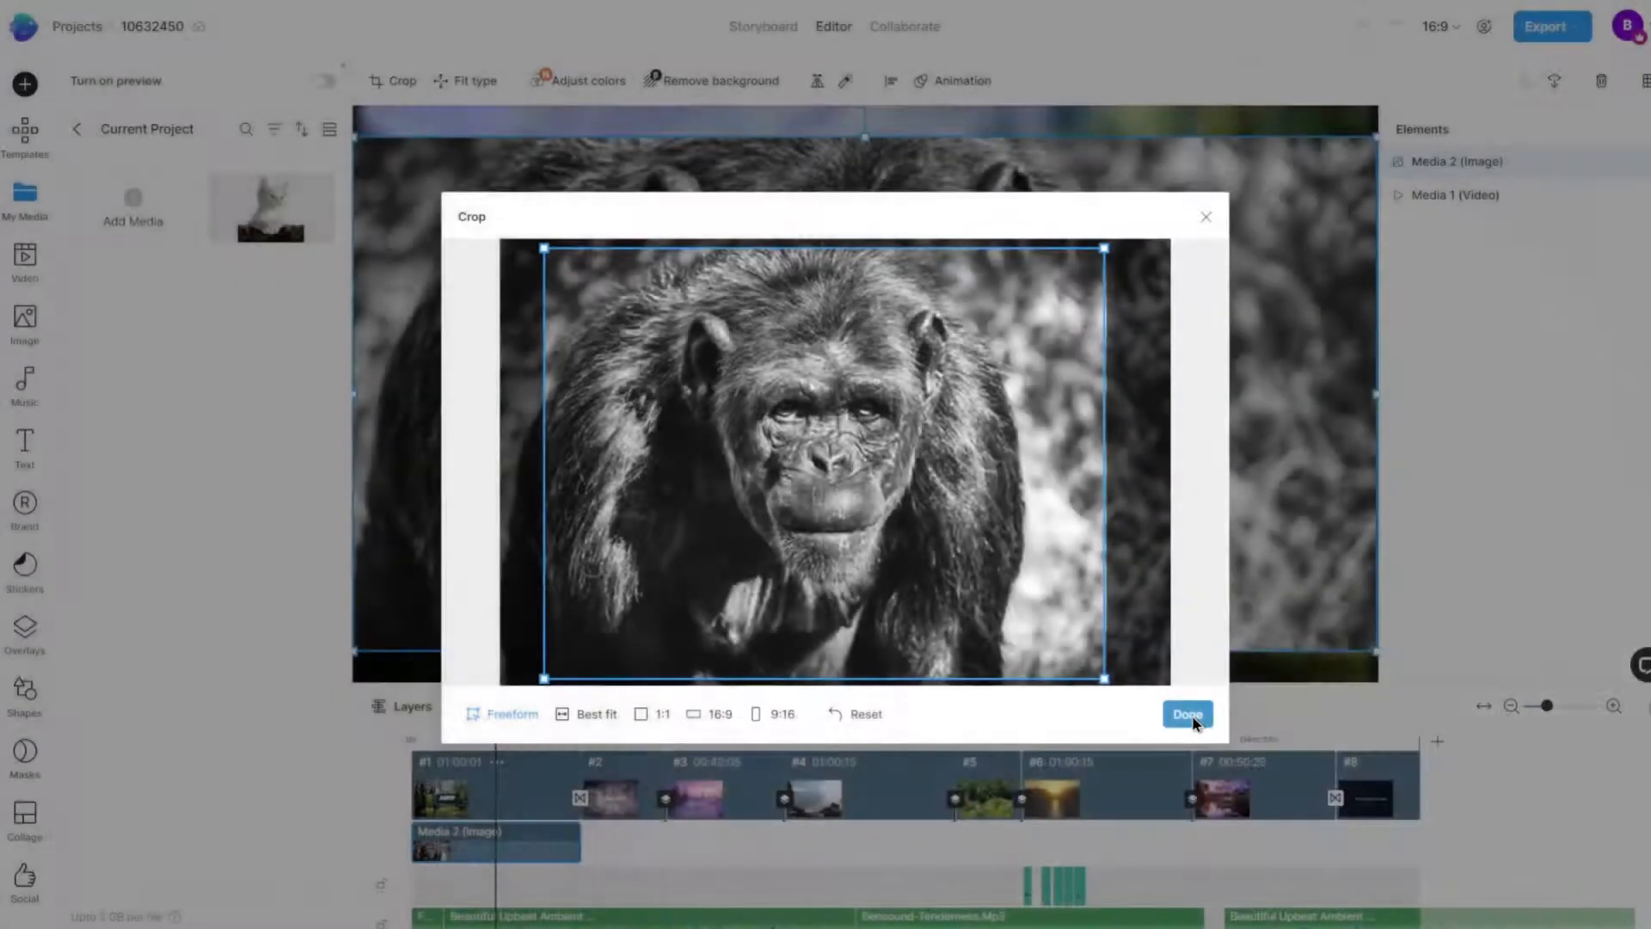
Step: Apply the freeform crop so the trimmed chimpanzee shows on the canvas
{"action": "left_click", "coordinate": [1186, 714]}
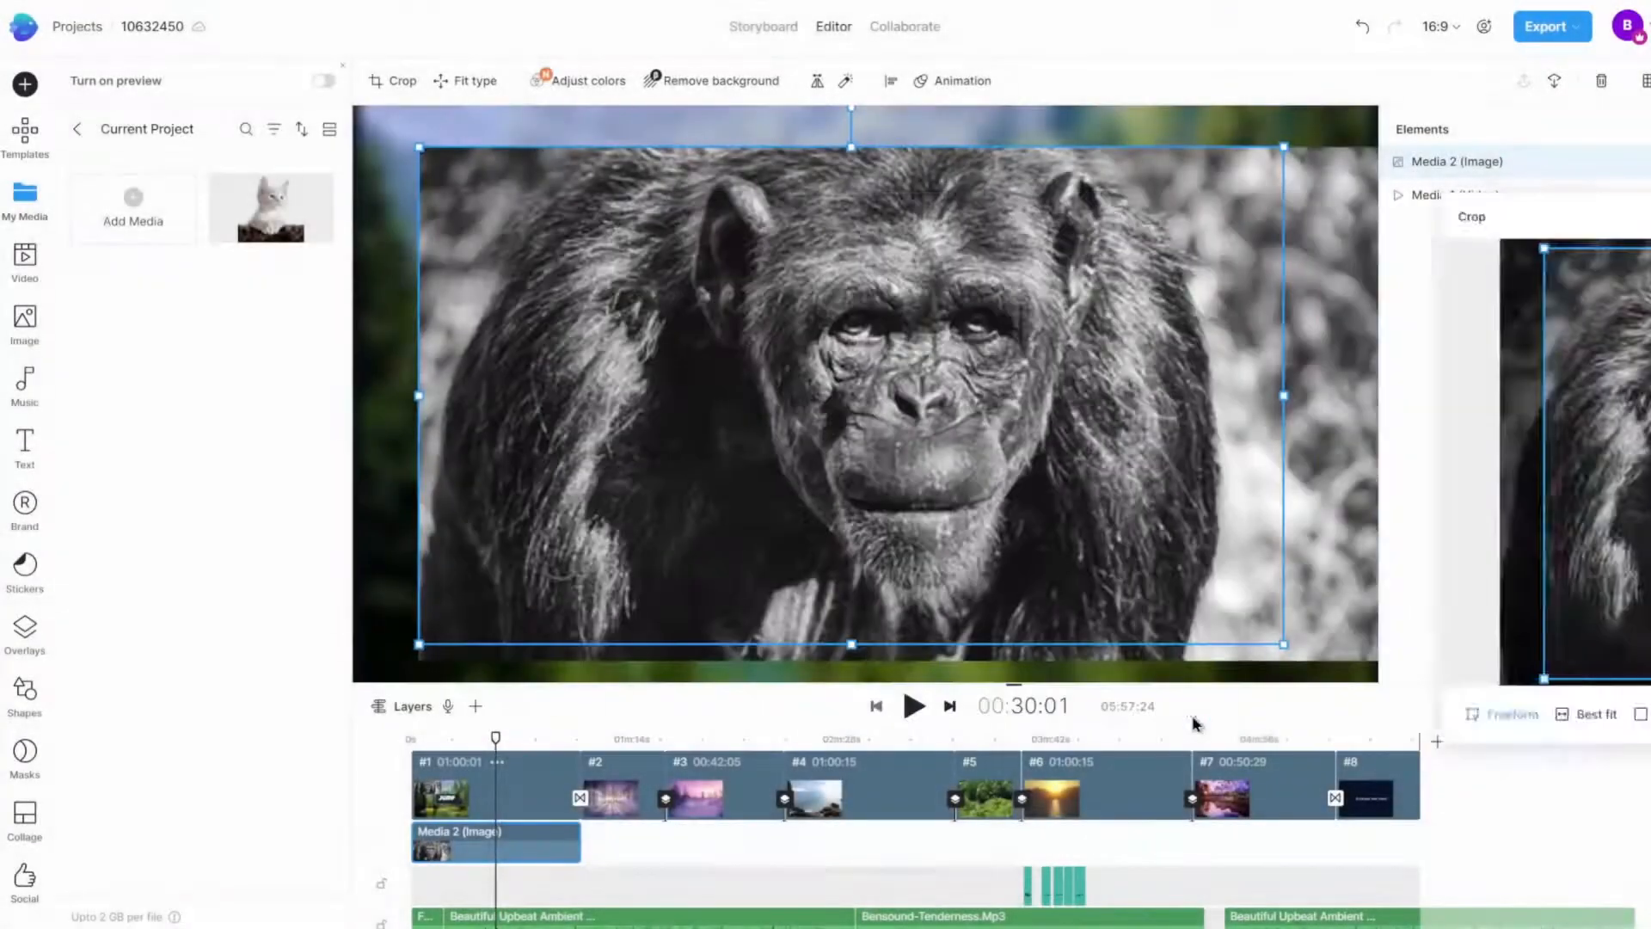